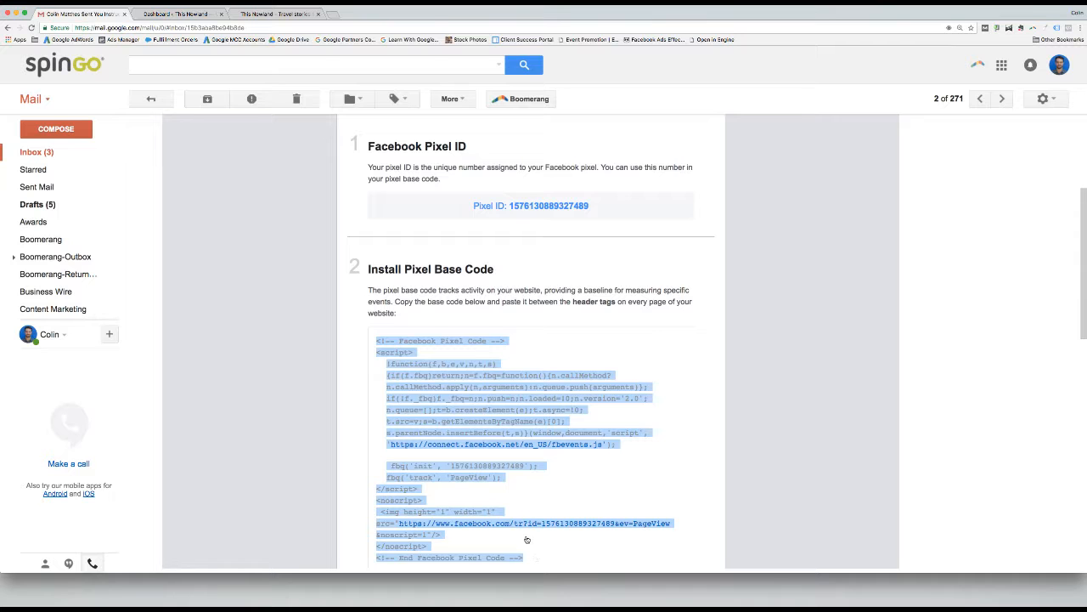
Switch from the Gmail pixel-code email to the site's WordPress dashboard
{"action": "left_click", "coordinate": [174, 14]}
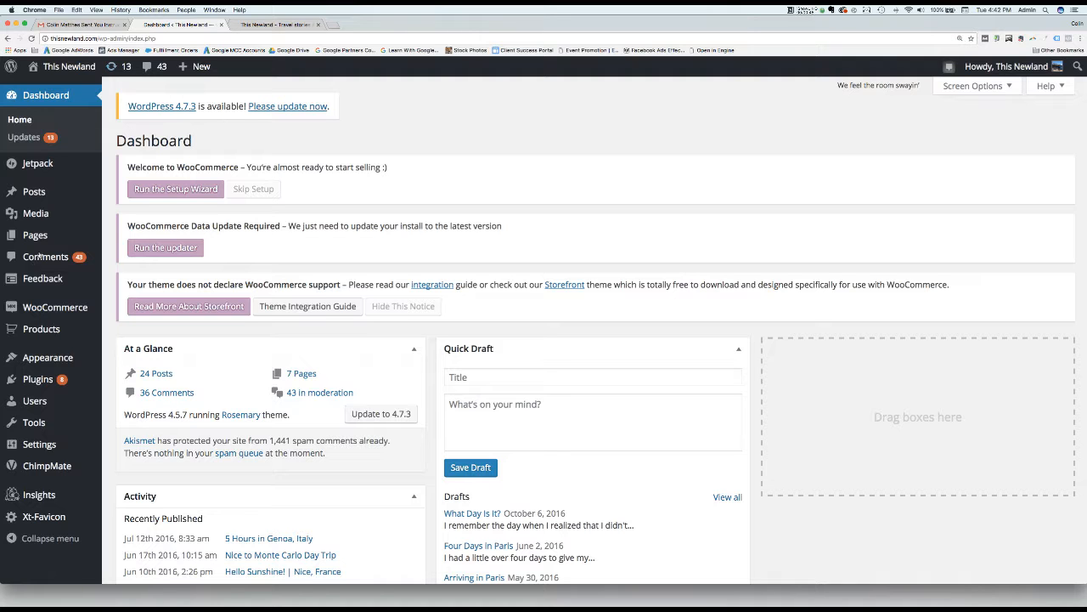
Go to Appearance > Editor to reach the Rosemary theme's file editor
{"action": "left_click", "coordinate": [47, 347]}
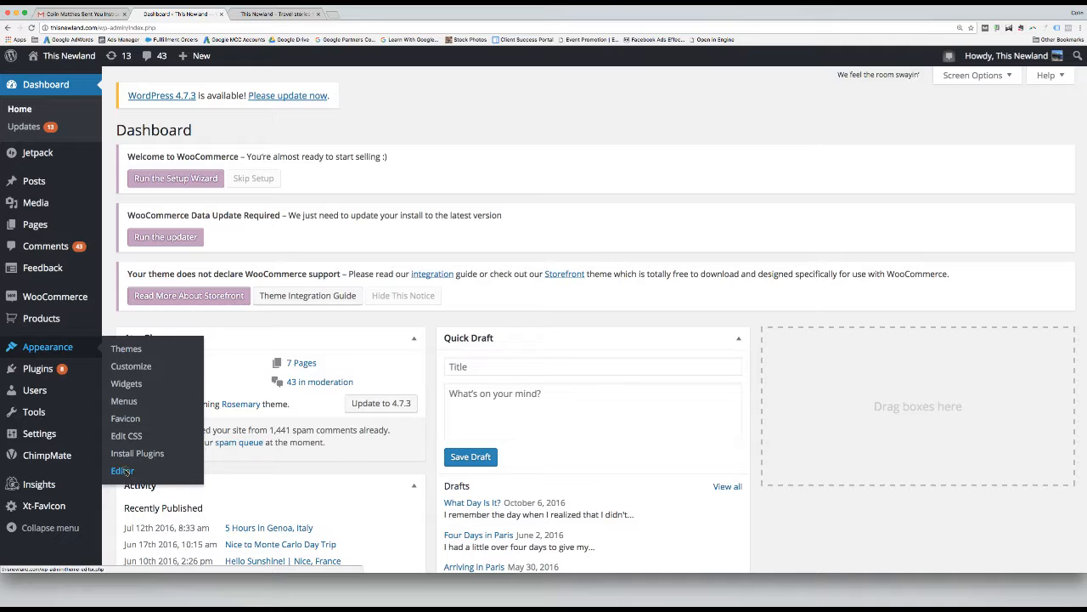
{"action": "left_click", "coordinate": [123, 470]}
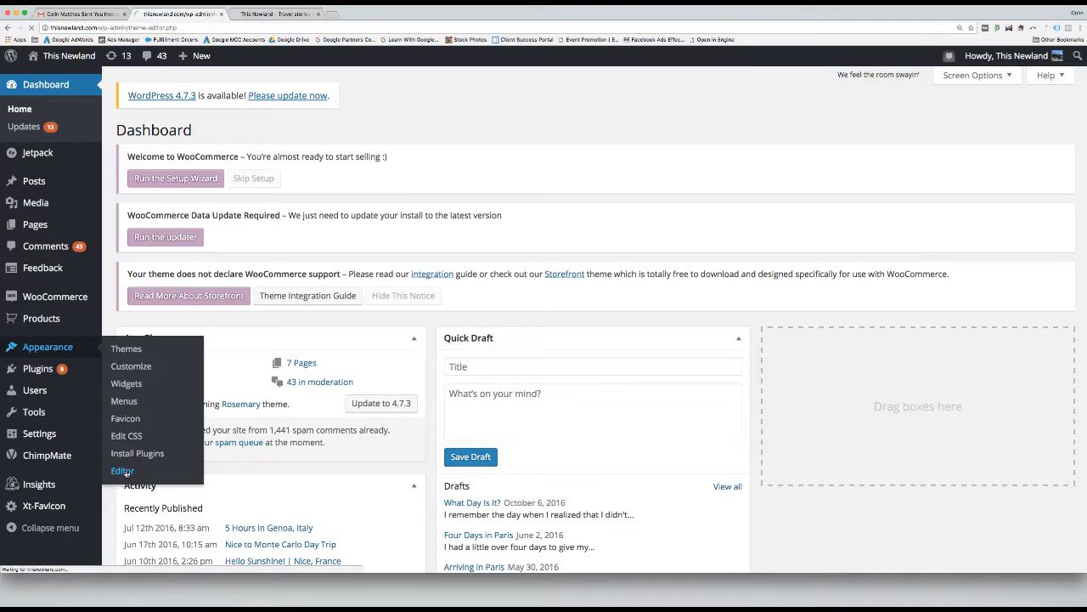
{"action": "left_click", "coordinate": [123, 470]}
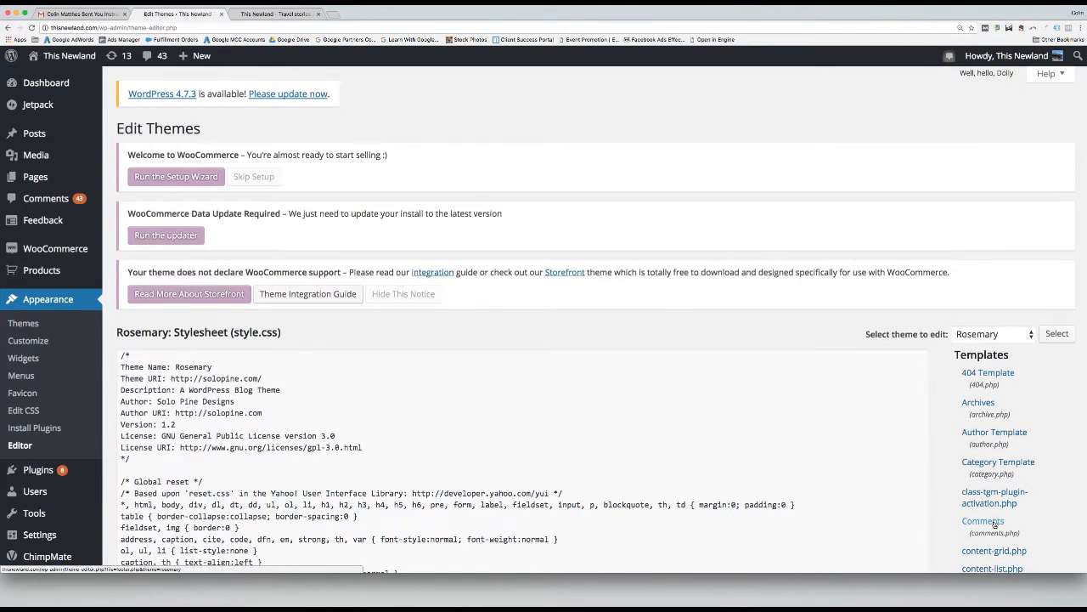
Load the Theme Header (header.php) template from the Templates list
{"action": "scroll", "scroll_direction": "down", "scroll_amount": 3}
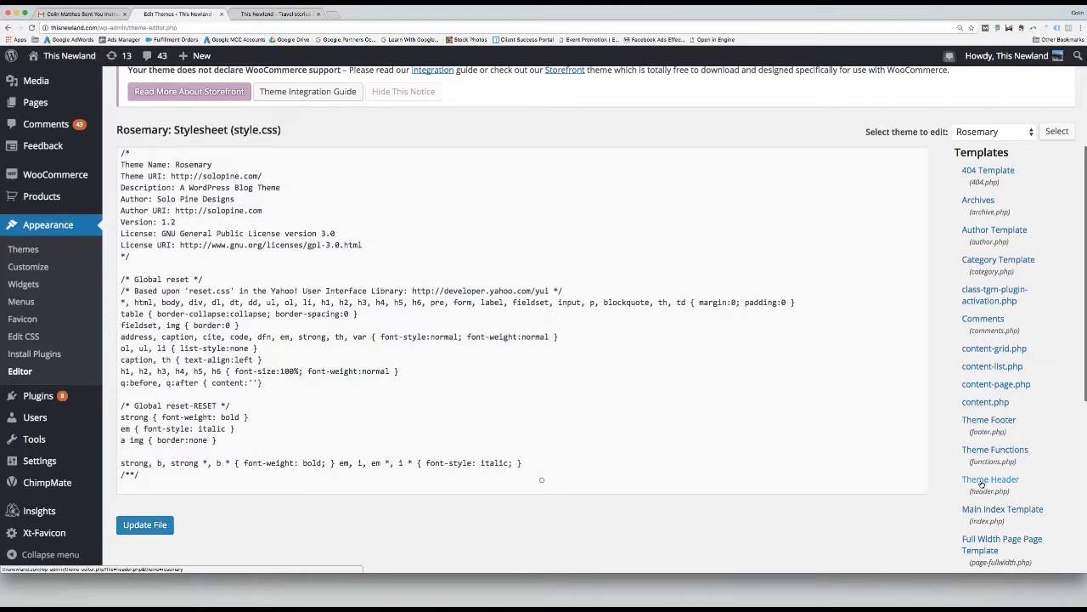
{"action": "left_click", "coordinate": [990, 478]}
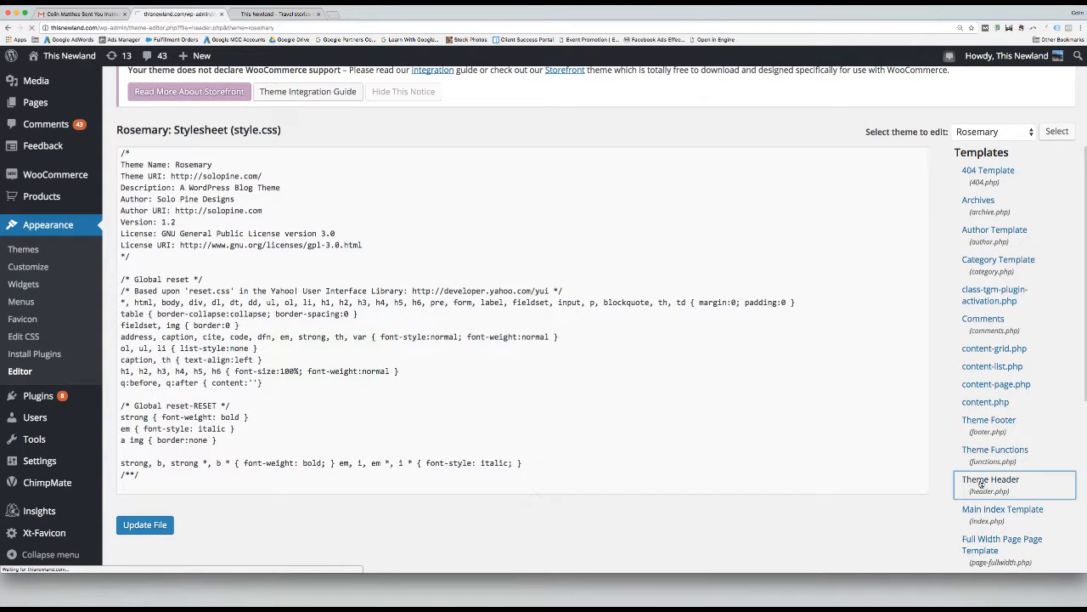
{"action": "left_click", "coordinate": [991, 483]}
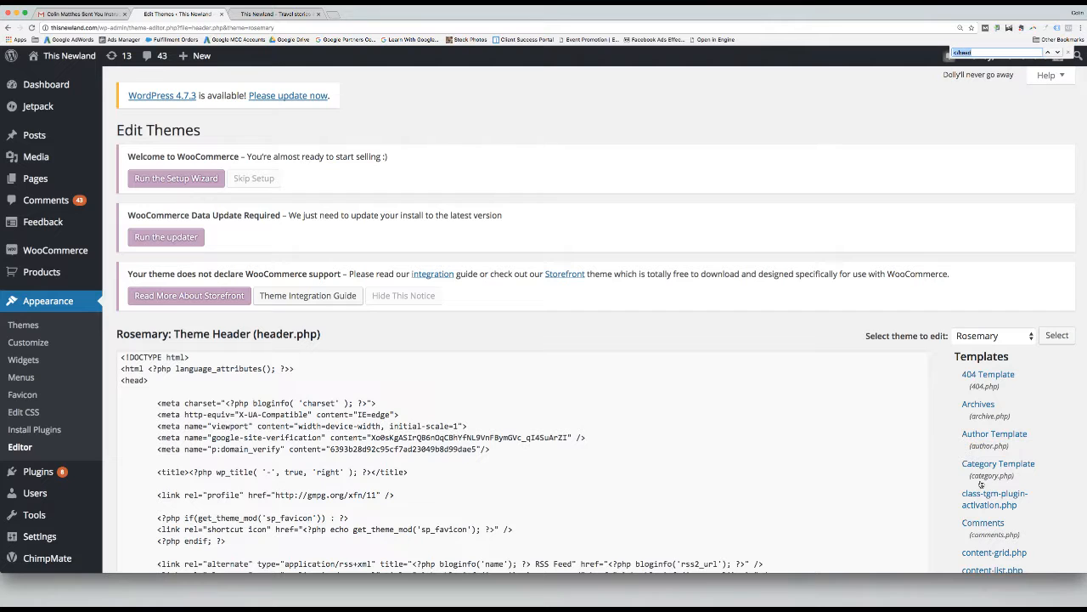
Scroll header.php to the head section where wp_head() and the pasted pixel code sit
{"action": "scroll", "scroll_direction": "down", "scroll_amount": 3}
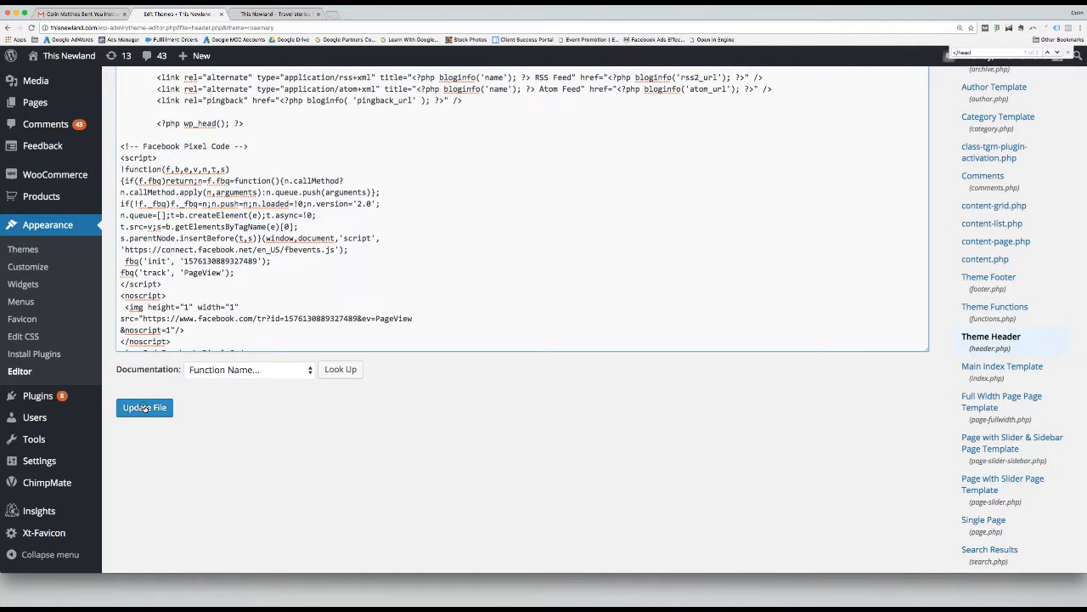
Update File to store header.php with the Facebook Pixel code after wp_head()
{"action": "left_click", "coordinate": [145, 408]}
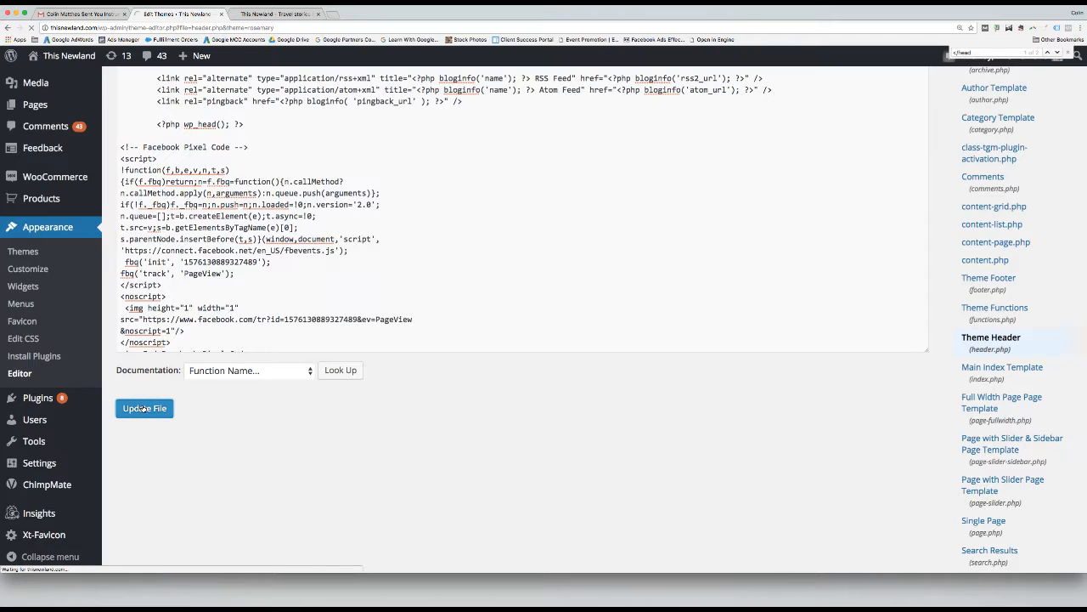
{"action": "left_click", "coordinate": [143, 408]}
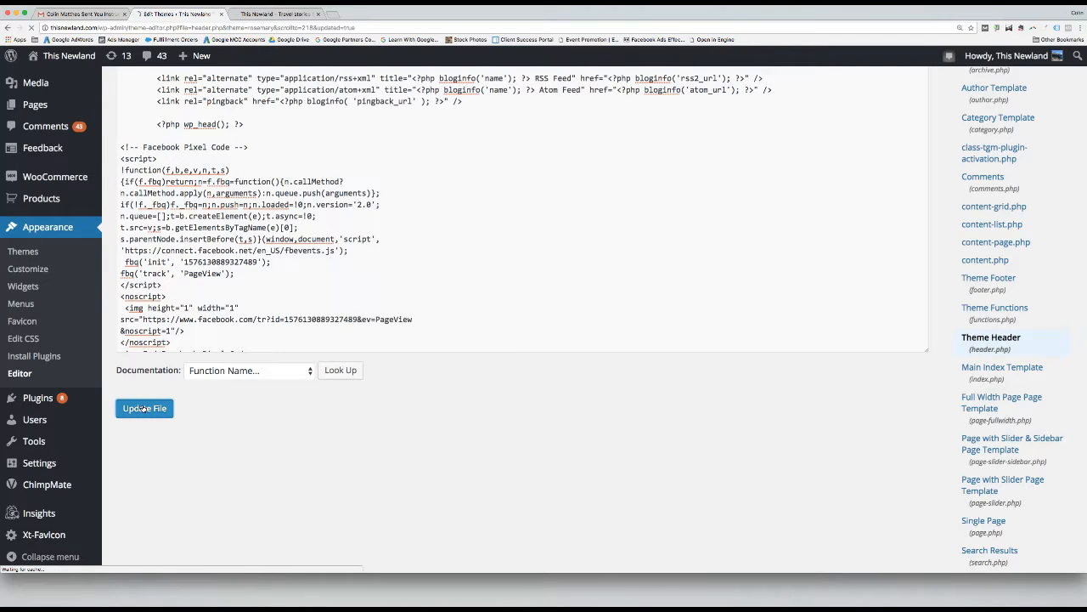
{"action": "left_click", "coordinate": [144, 408]}
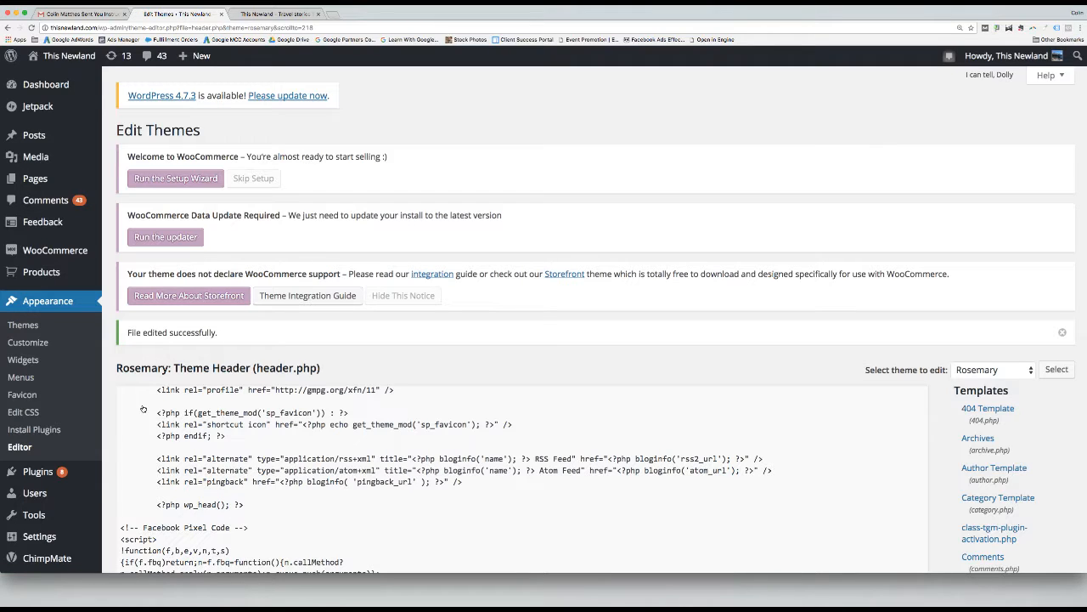
{"action": "mouse_move", "coordinate": [115, 404]}
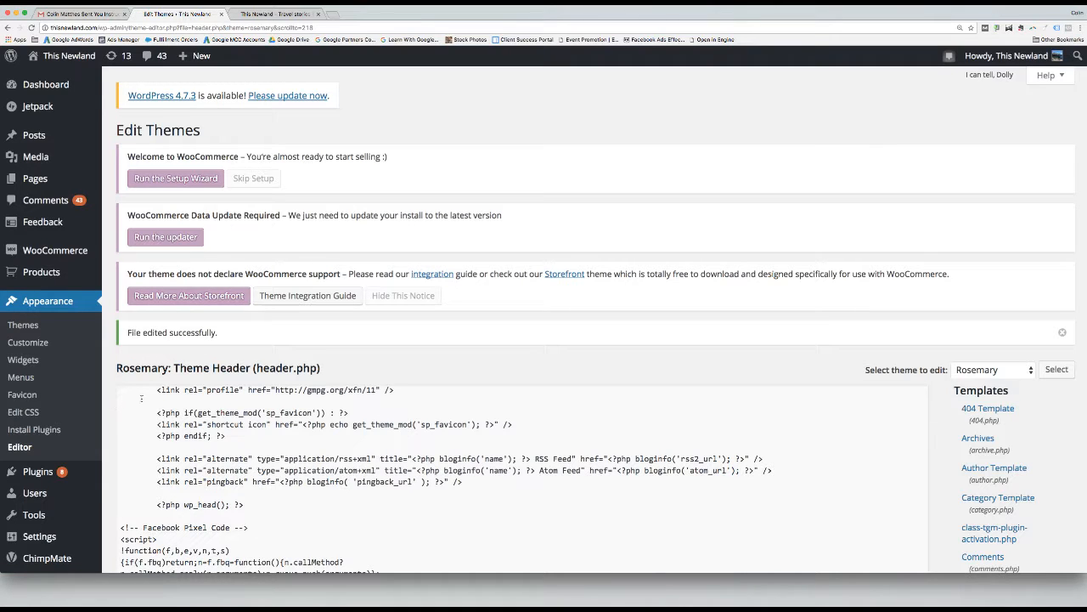
{"action": "mouse_move", "coordinate": [243, 355]}
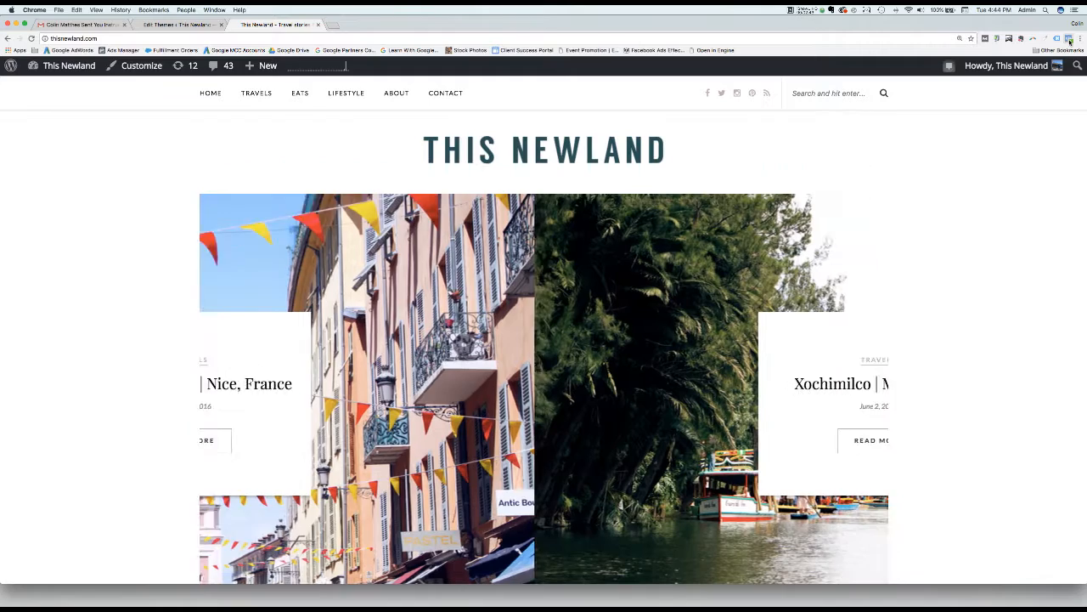
Run Facebook Pixel Helper on the live site and compare its pixel ID with the email
{"action": "left_click", "coordinate": [1069, 39]}
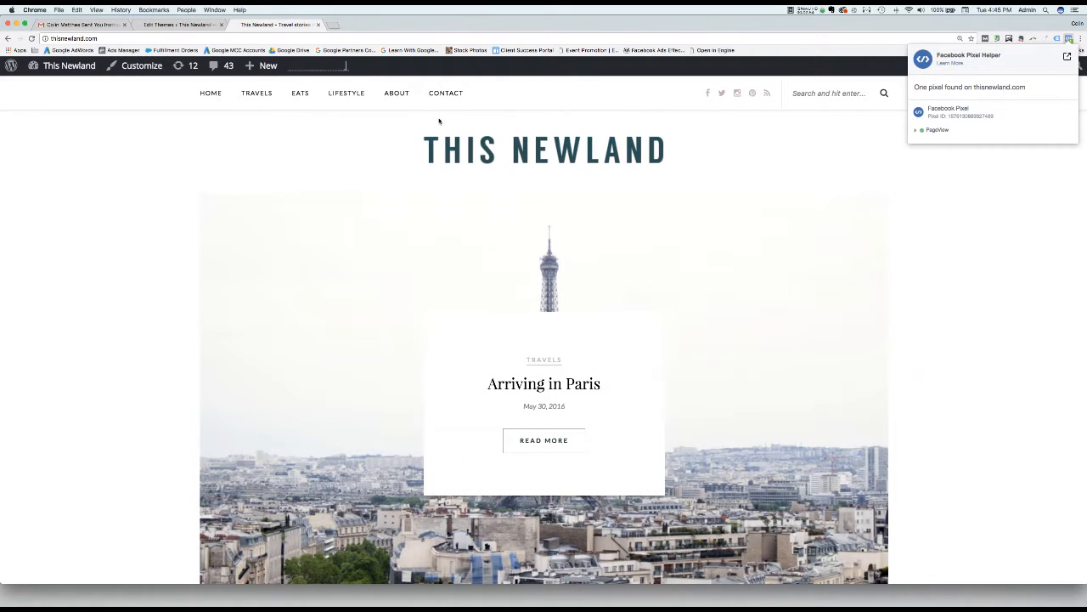
{"action": "left_click", "coordinate": [81, 24]}
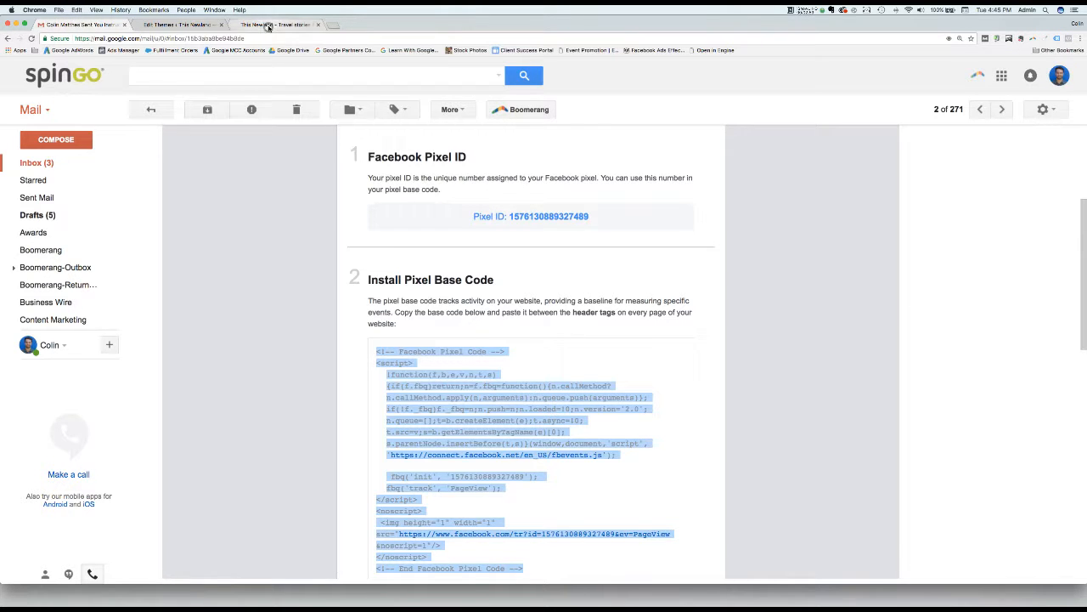
{"action": "left_click", "coordinate": [277, 23]}
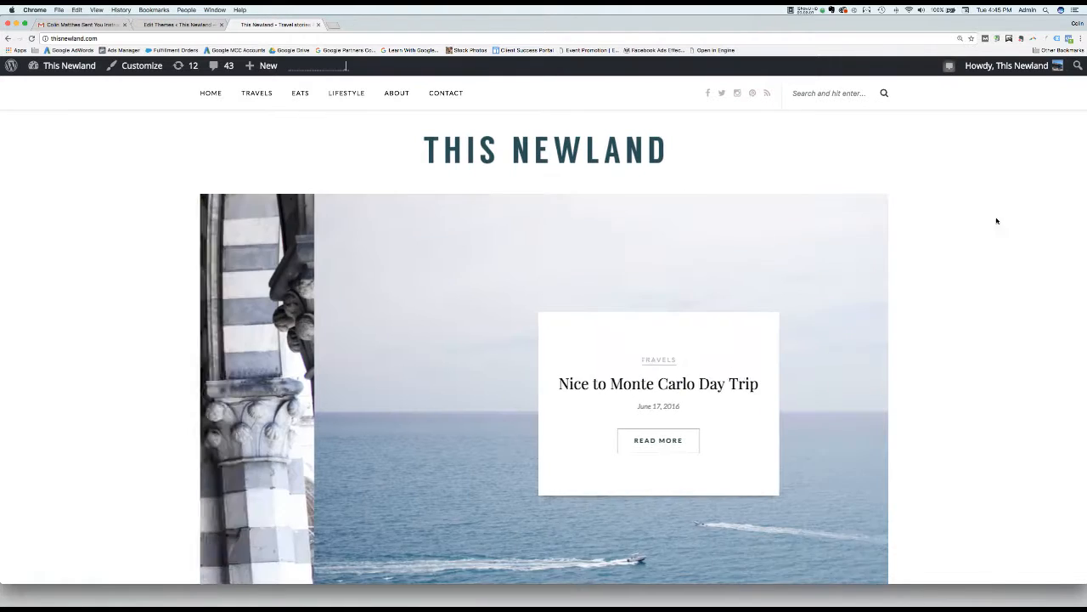